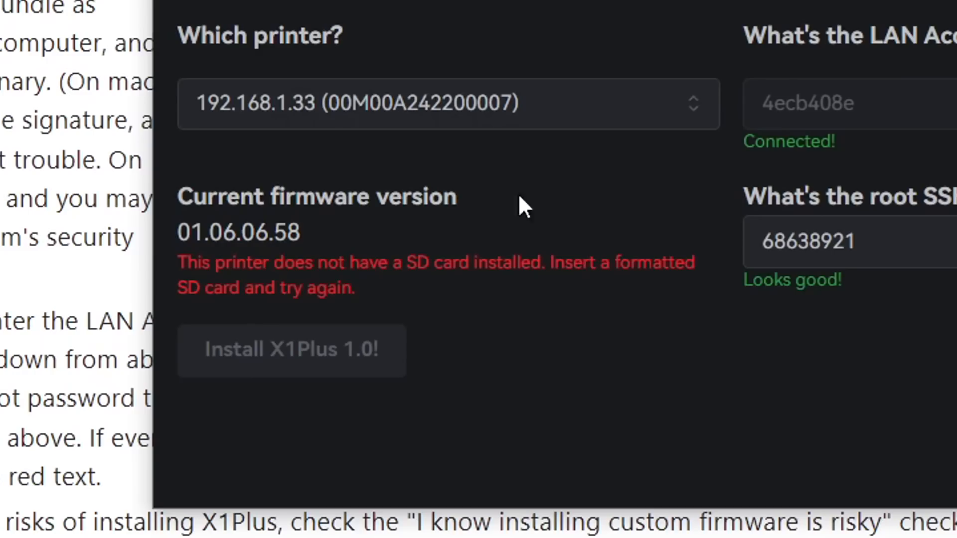
mouse_move(701, 328)
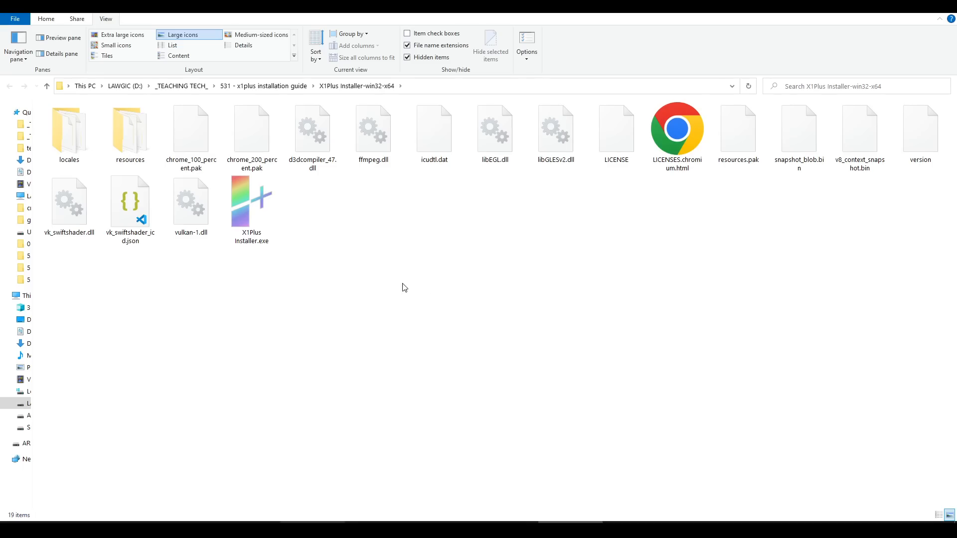
mouse_move(250, 201)
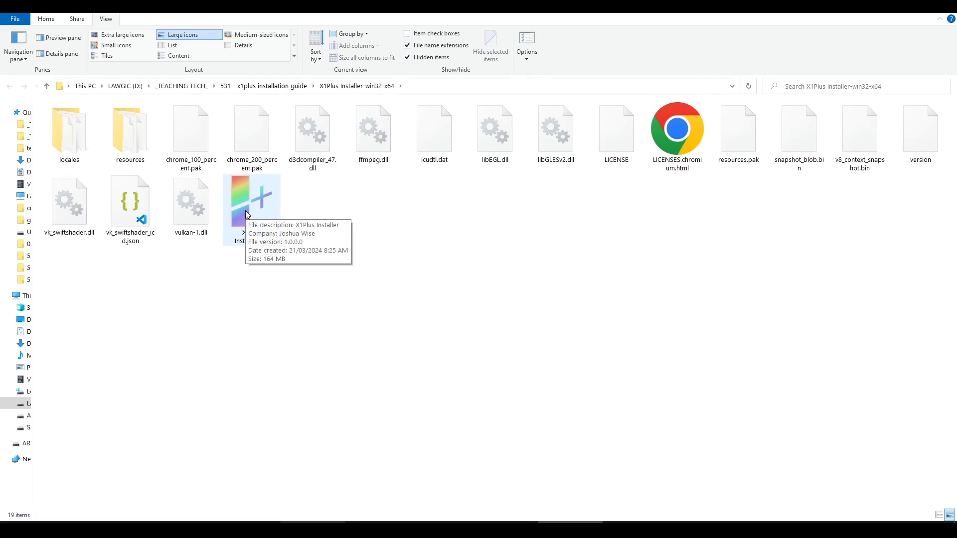
Launch X1Plus Installer and choose the detected printer at 192.168.1.33.
double_click(251, 196)
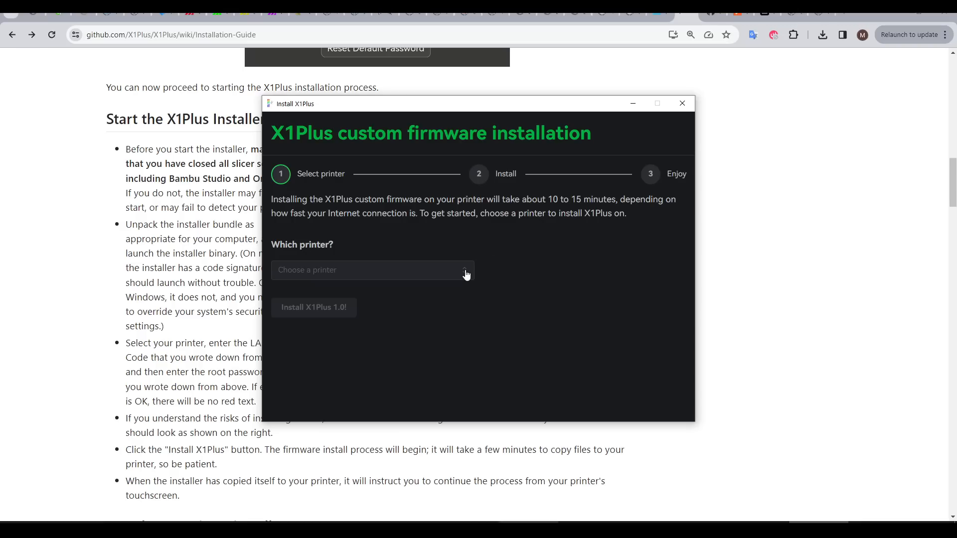
left_click(372, 270)
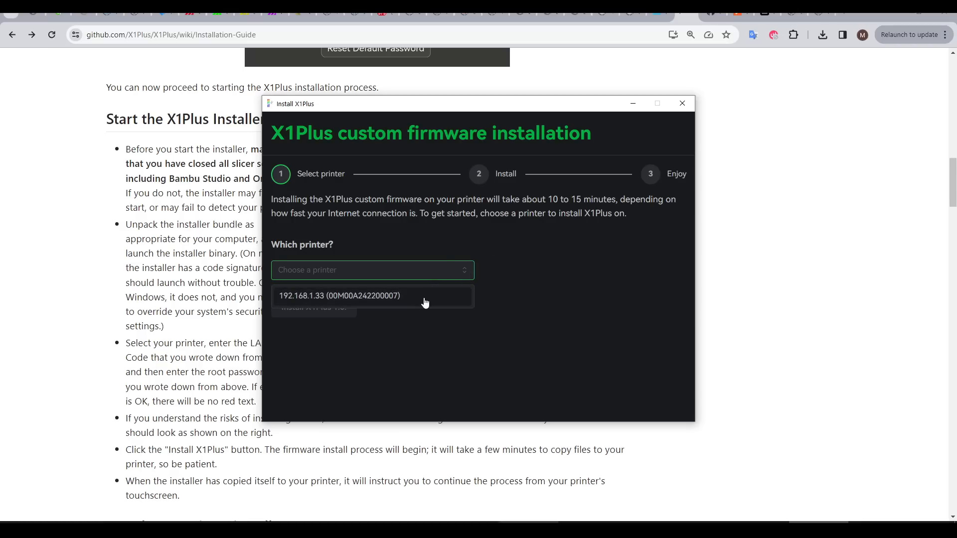
left_click(340, 295)
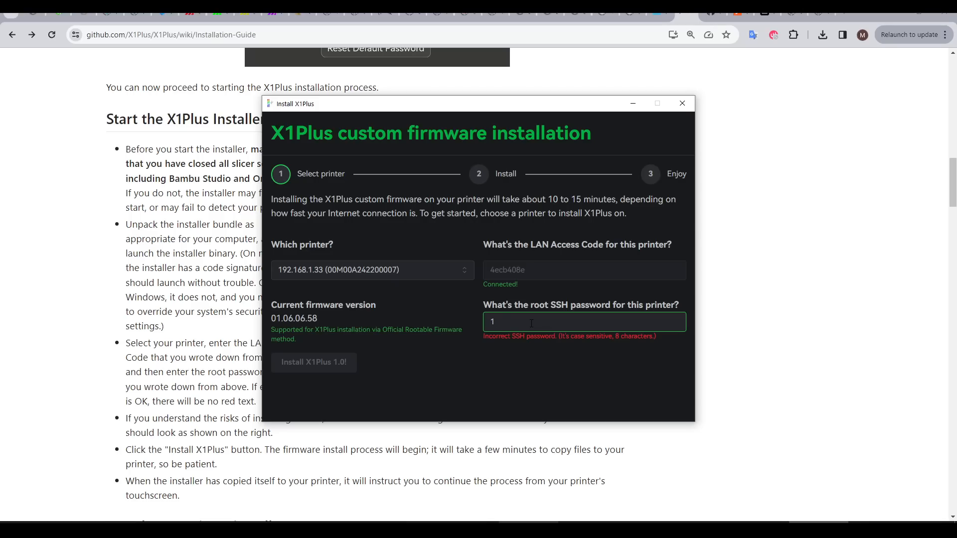
Enter the root SSH password, accept the custom-firmware risks and start installing X1Plus 1.0.
type("664")
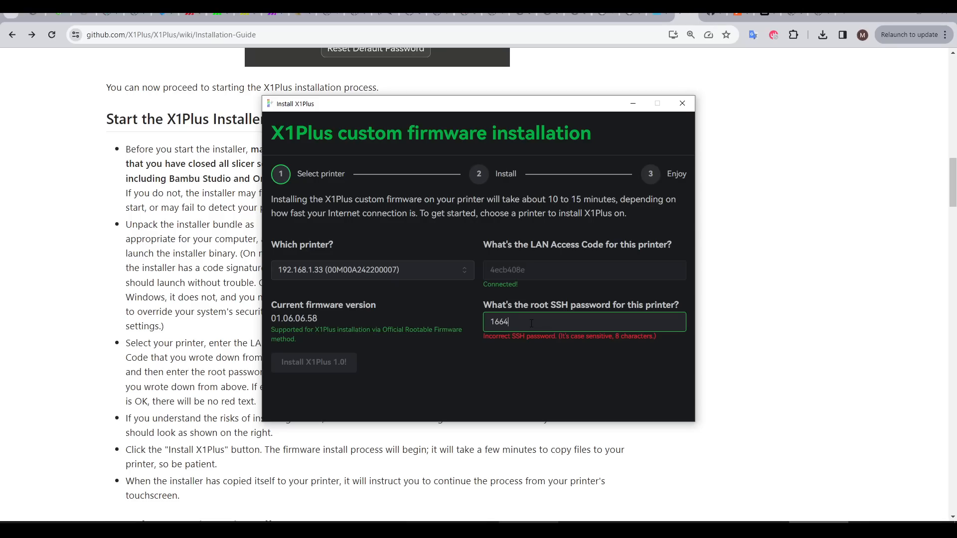
type("3447")
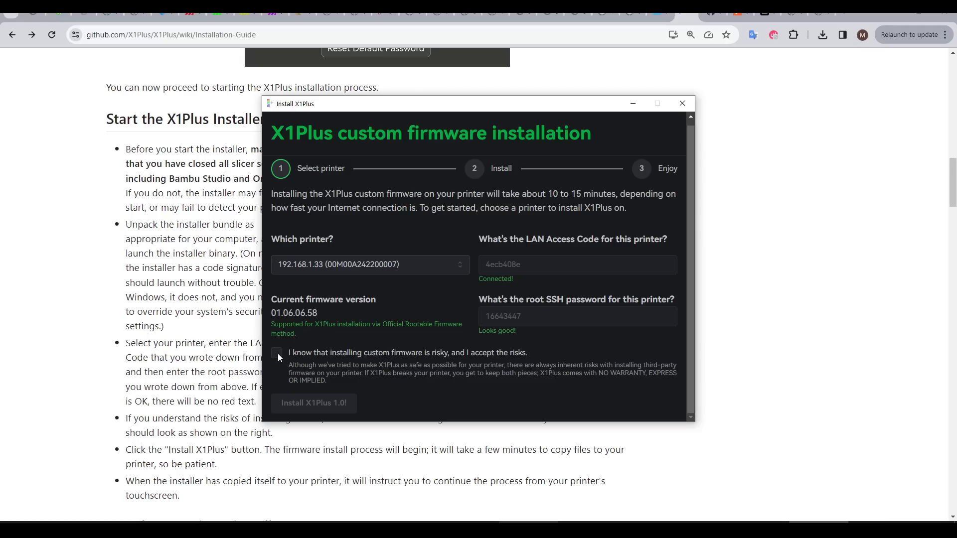
left_click(276, 353)
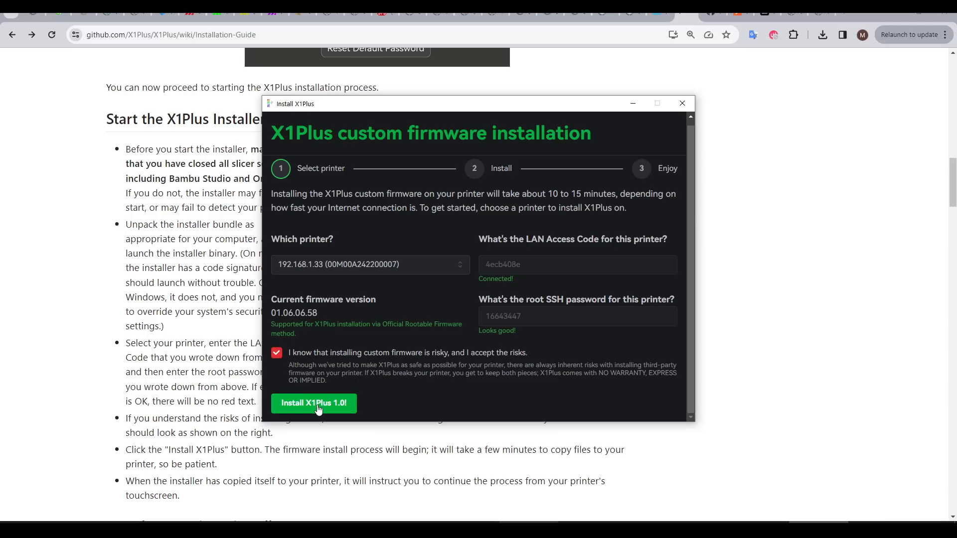
left_click(314, 404)
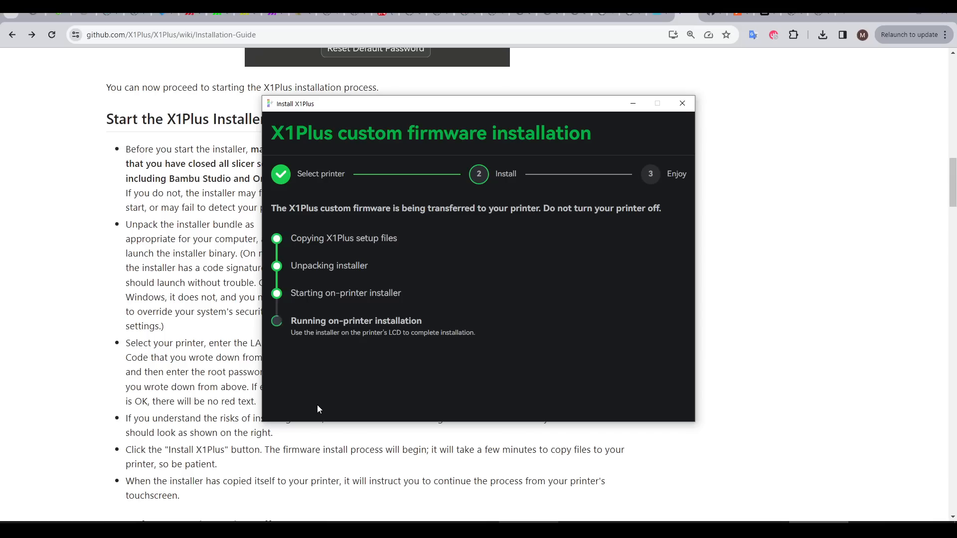
mouse_move(496, 305)
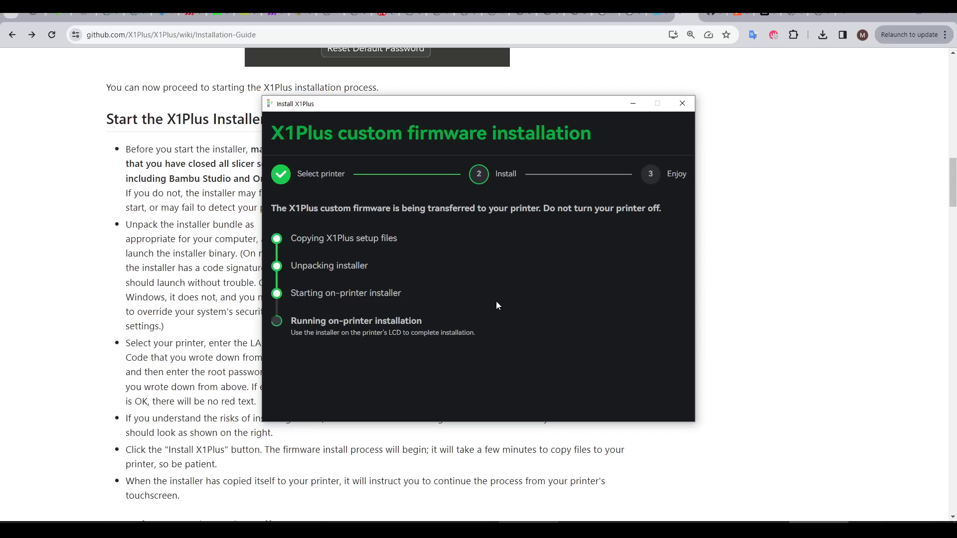
mouse_move(603, 363)
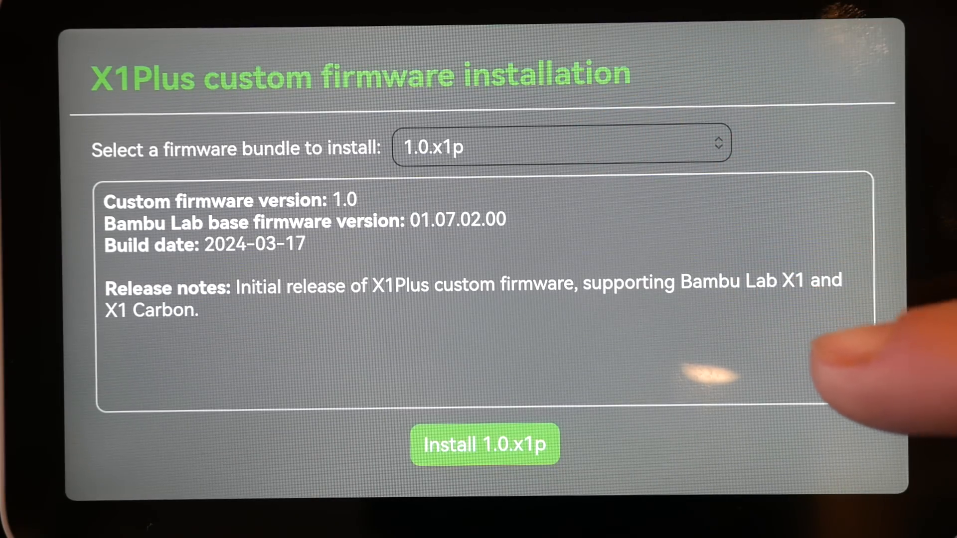
Install the 1.0.x1p bundle, confirming X1Plus and downloading the missing base firmware from Bambu Lab.
left_click(486, 443)
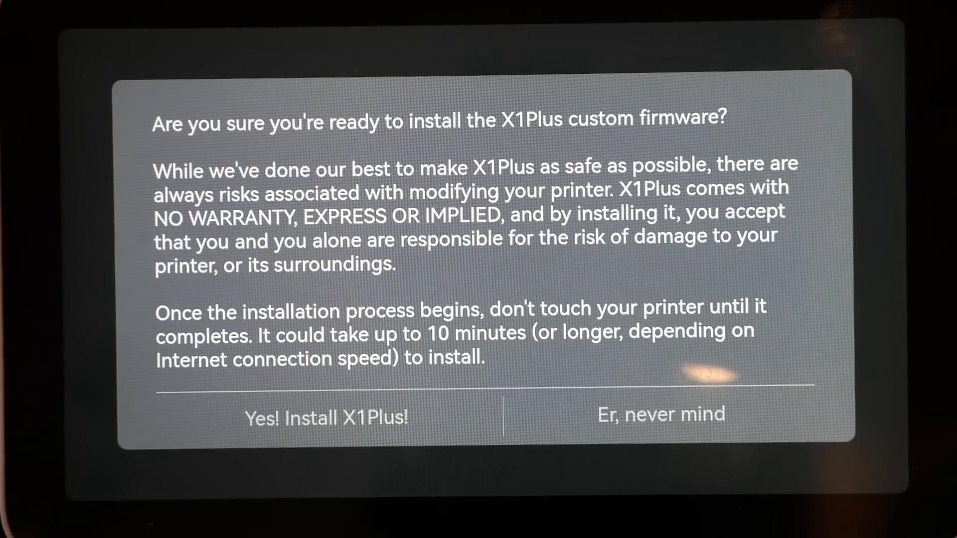
left_click(327, 417)
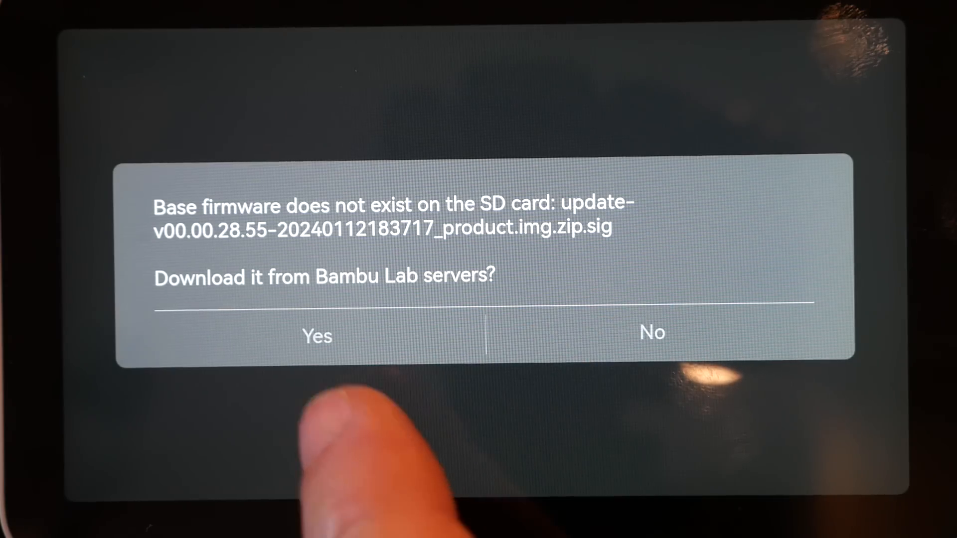
left_click(316, 336)
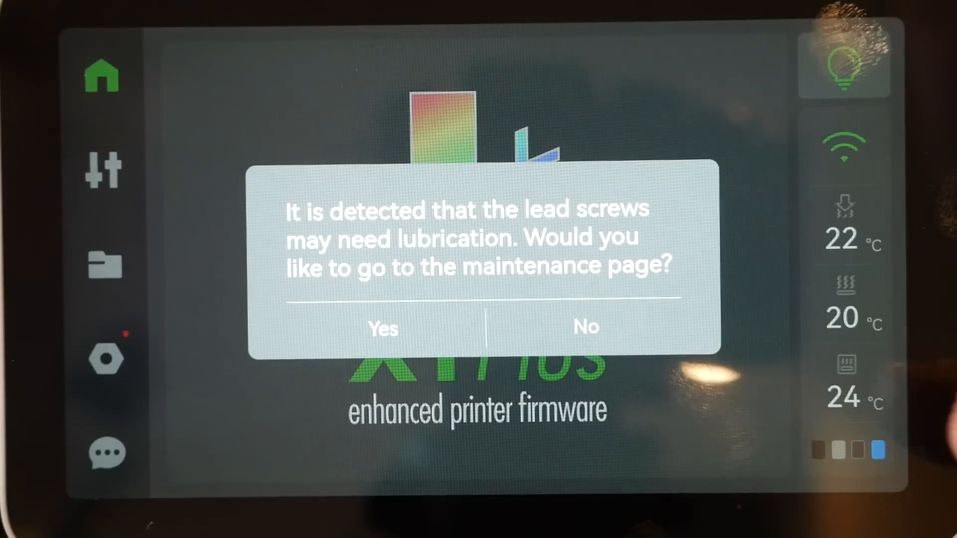
Dismiss the lead-screw lubrication reminder and tour the files and temperature/axis control pages.
left_click(586, 328)
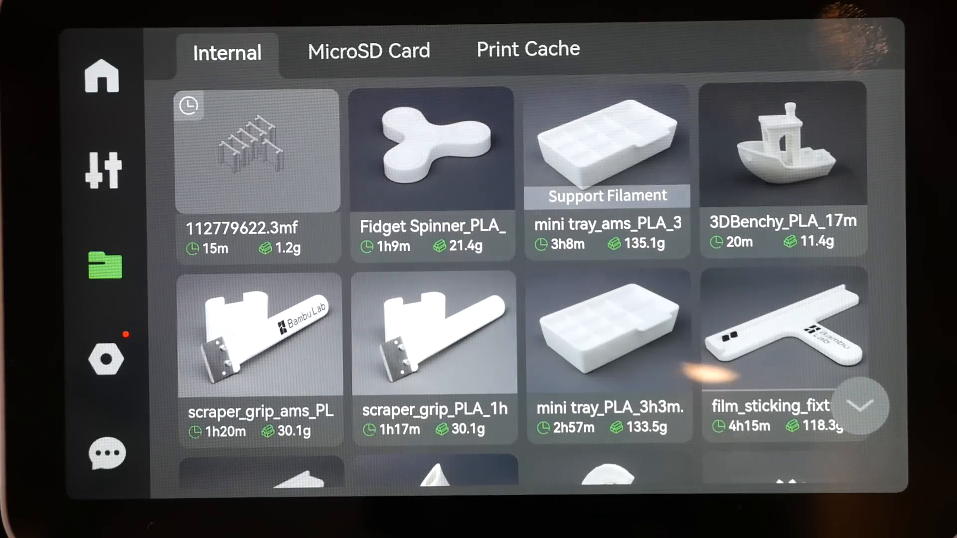
left_click(368, 50)
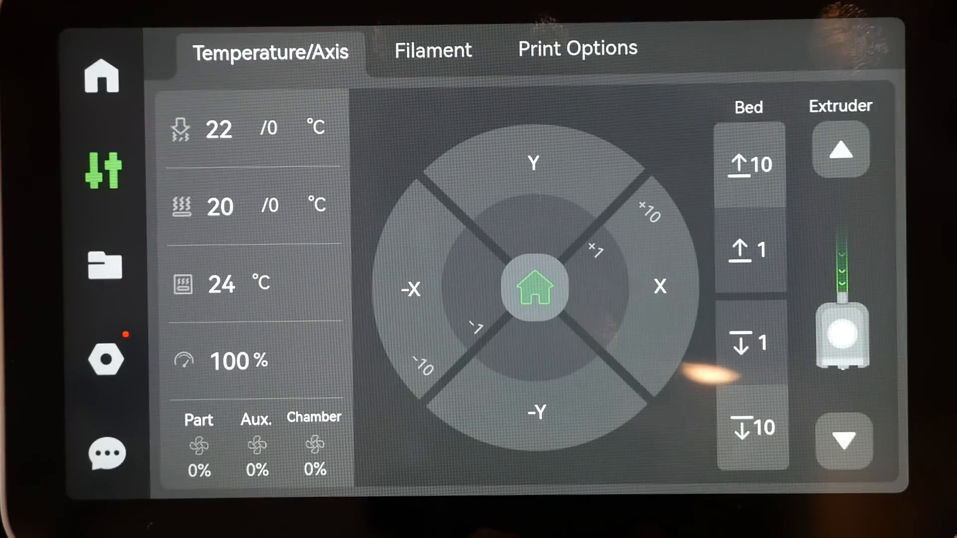
left_click(576, 49)
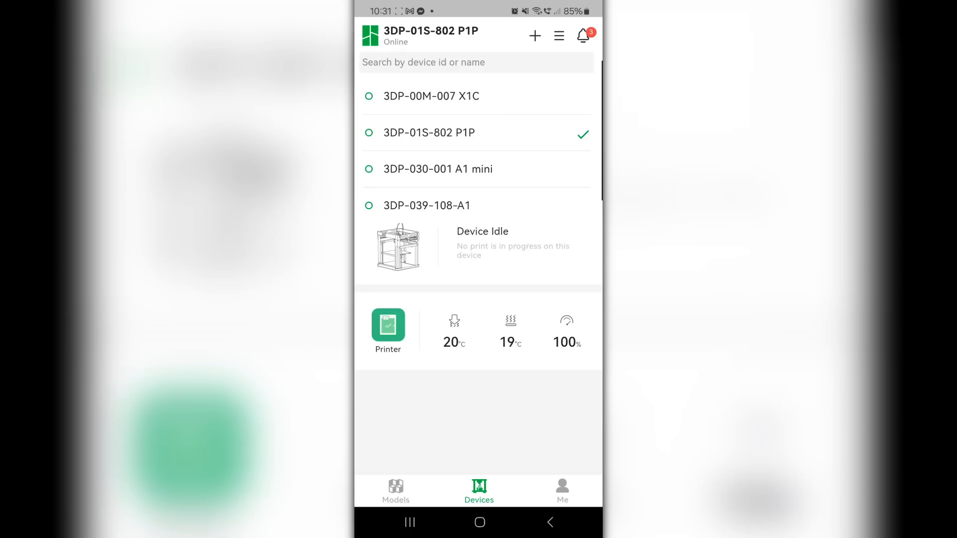
Show the X1C's status page with AMS filaments in Bambu Handy, then the printer's general settings.
left_click(430, 95)
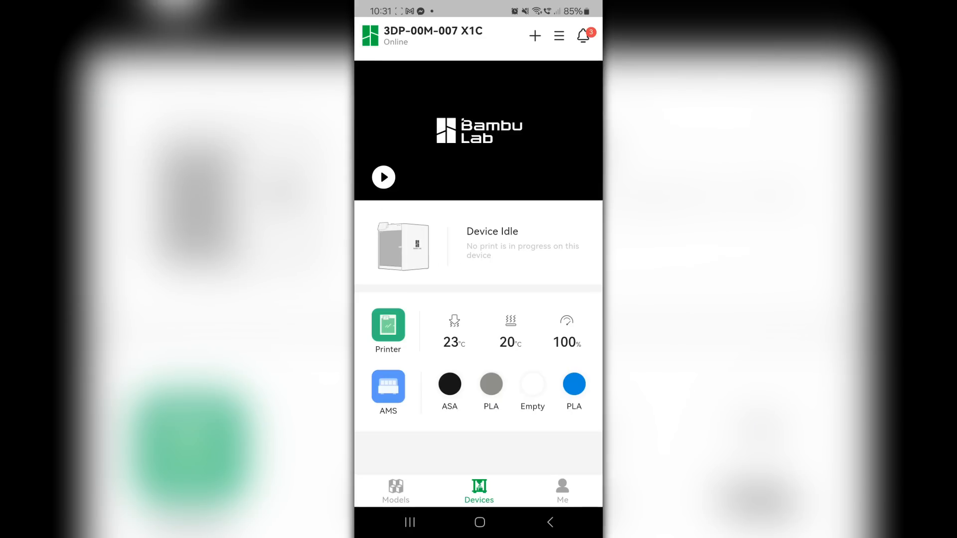
left_click(383, 177)
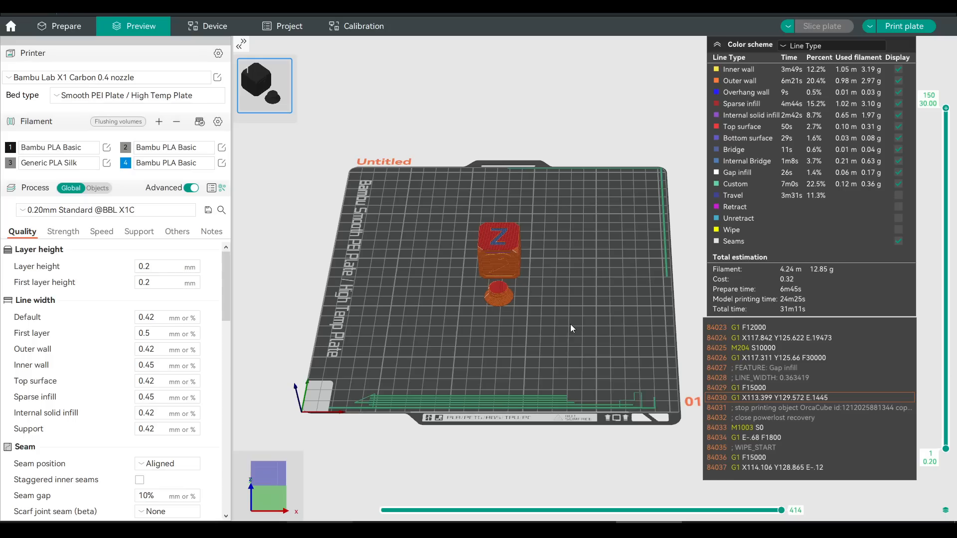
left_click(208, 26)
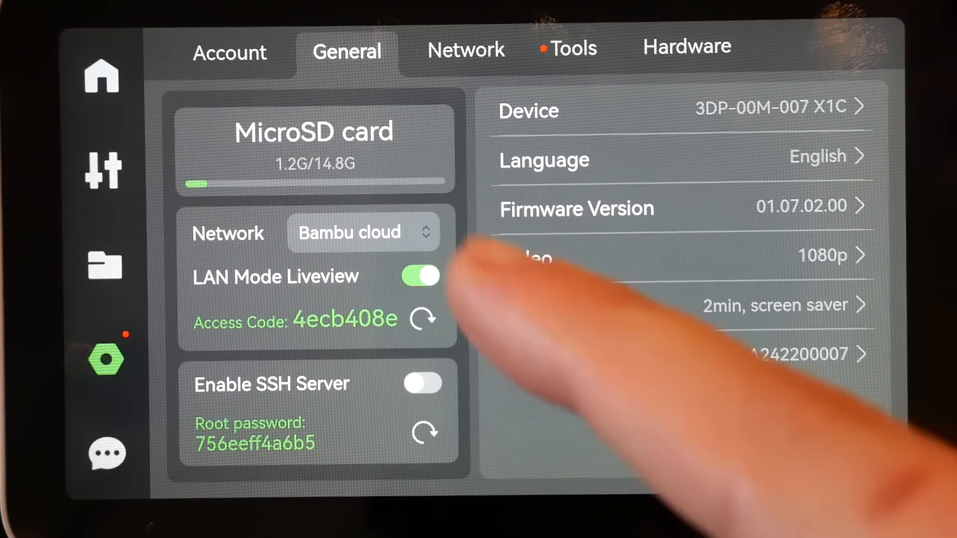
Review the network mode choices and account settings, then browse the maintenance and calibration tools list.
left_click(363, 232)
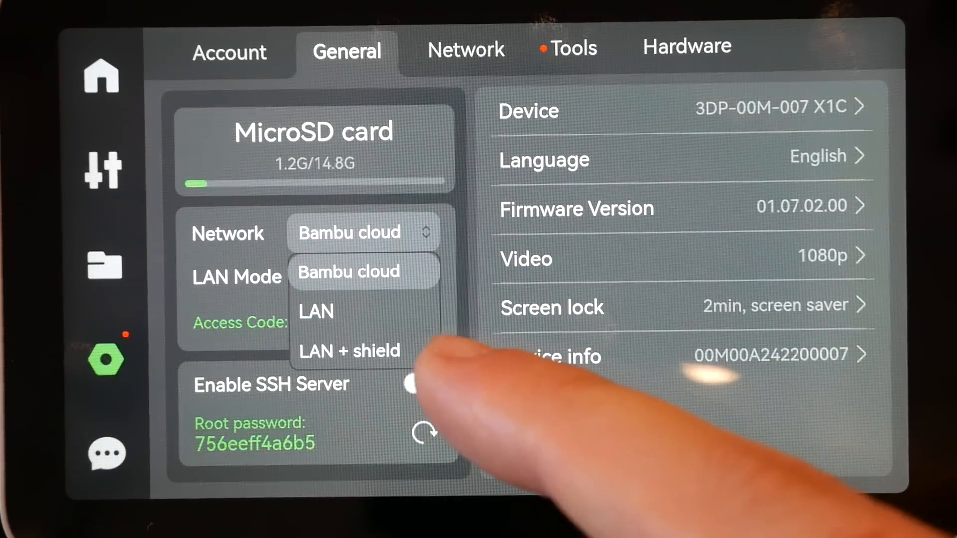
left_click(229, 51)
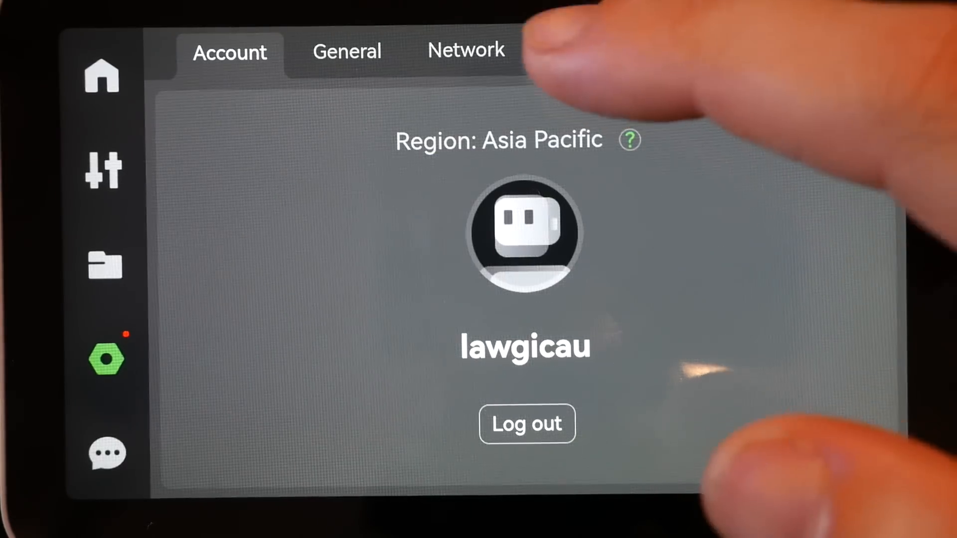
left_click(572, 49)
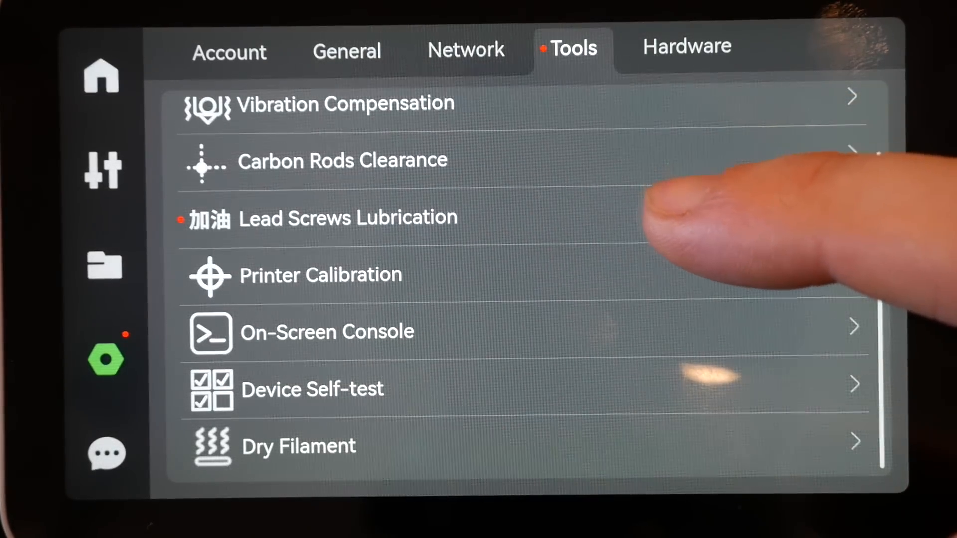
scroll("down", 3)
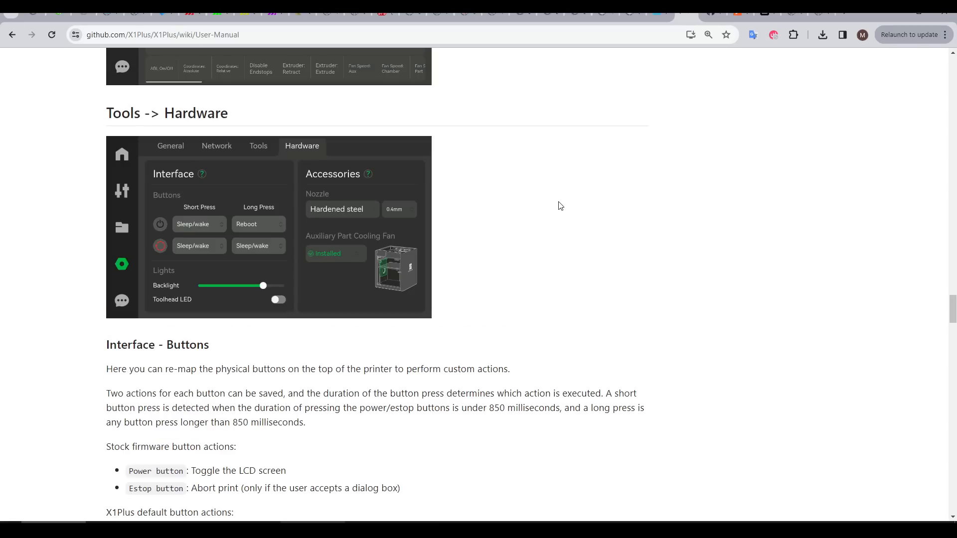
mouse_move(561, 203)
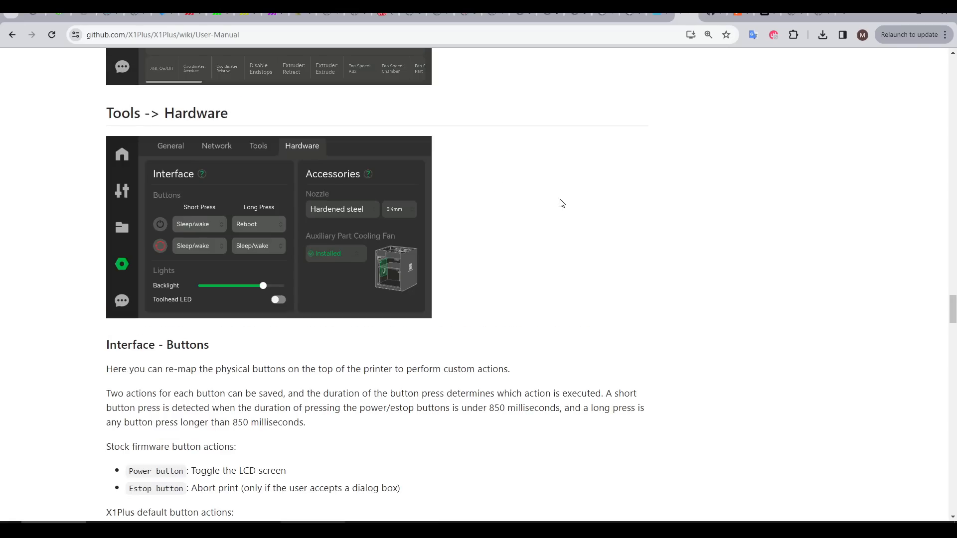
Scroll the X1Plus manual through Hardware, Personalization, SD Card Handling and Bootloader Menu sections.
scroll("down", 3)
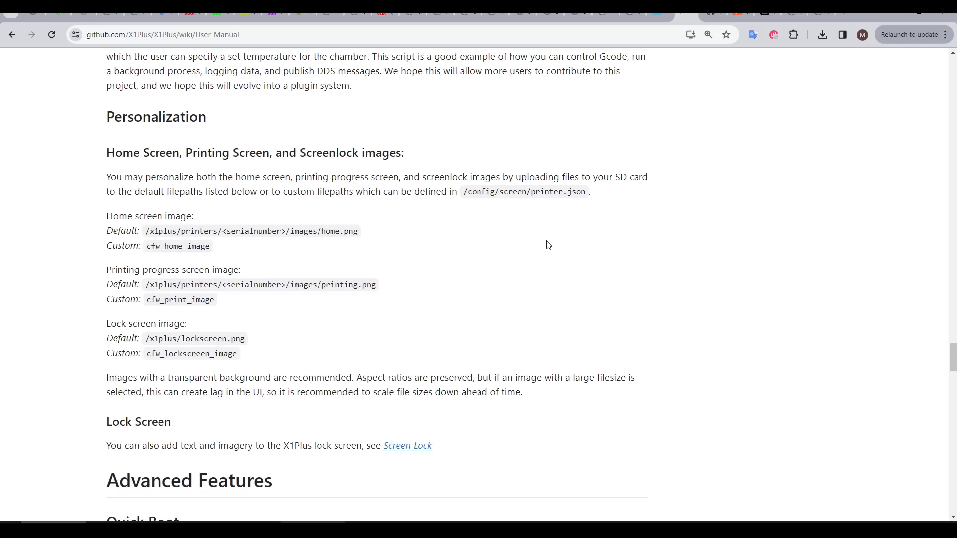
mouse_move(275, 209)
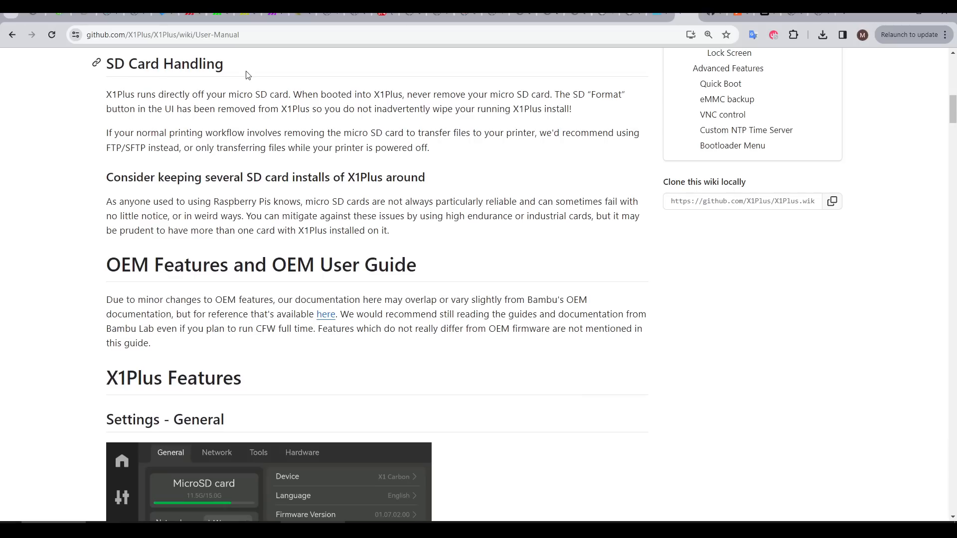
mouse_move(577, 258)
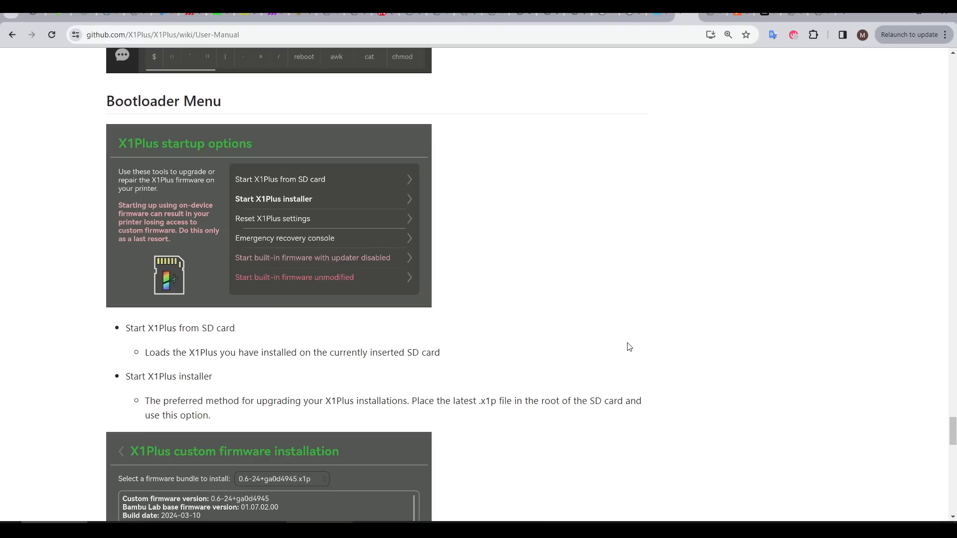
scroll("down", 3)
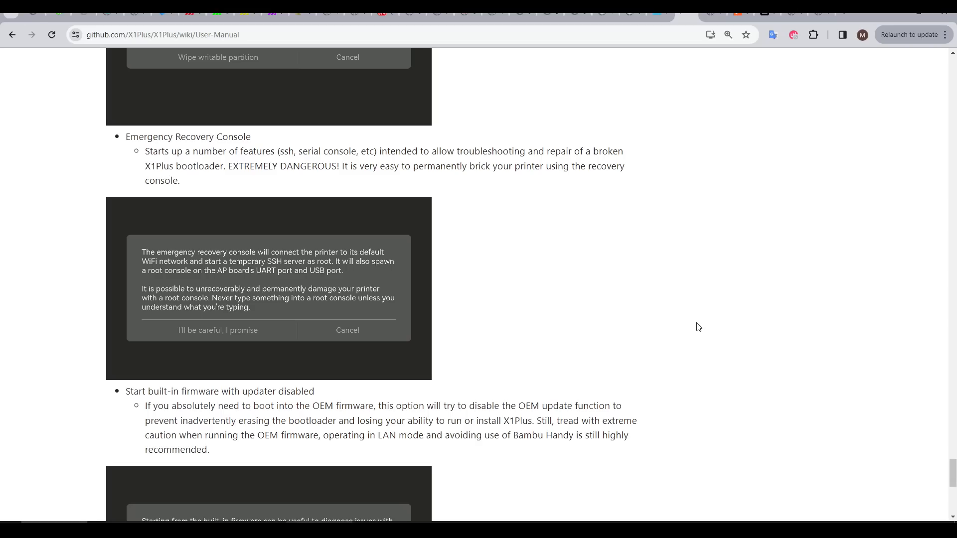
scroll("down", 3)
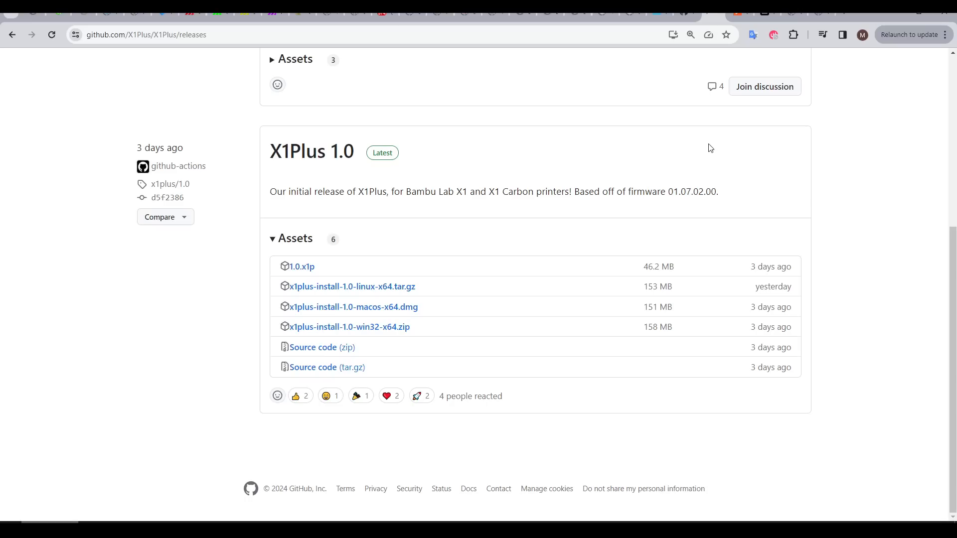
mouse_move(317, 274)
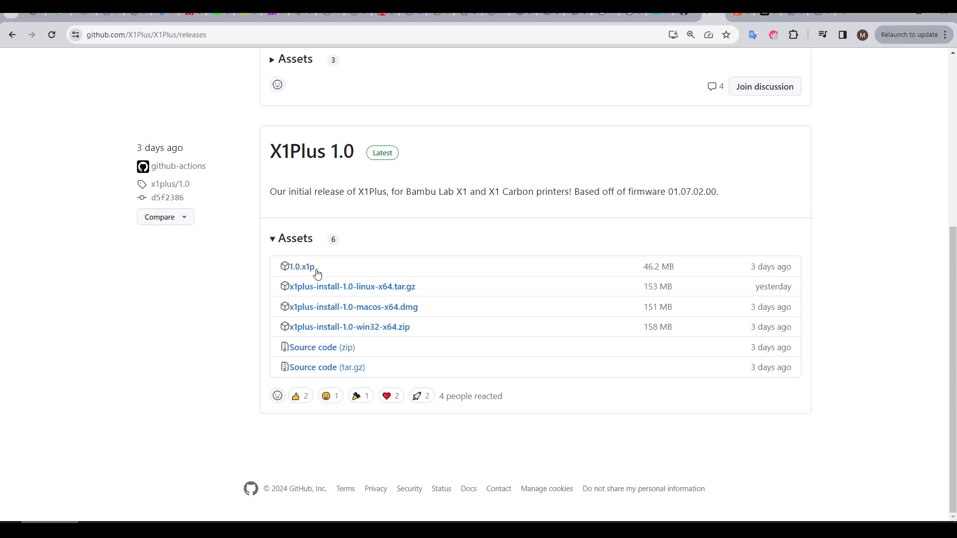
mouse_move(300, 267)
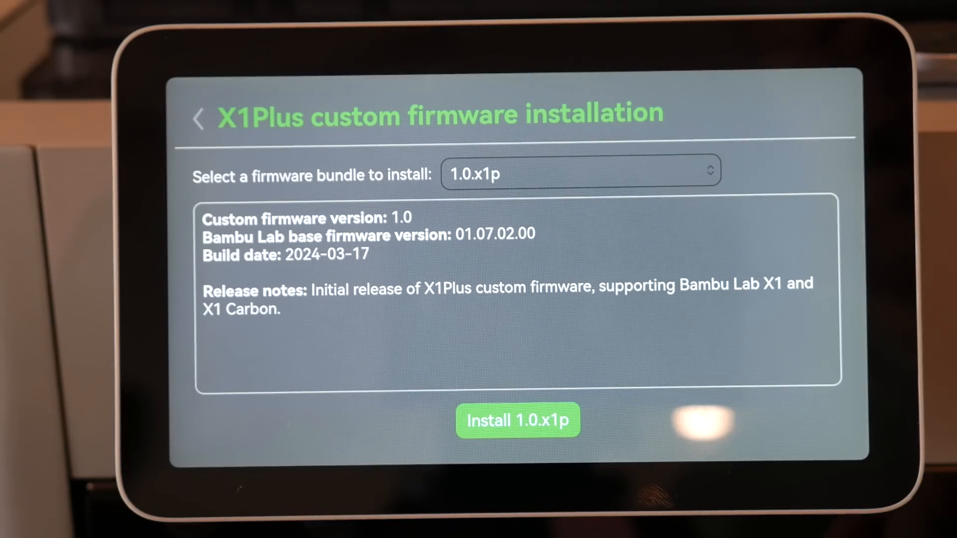
Install the 1.0.x1p bundle, accept the risk warning and answer the base-firmware download prompt.
left_click(517, 420)
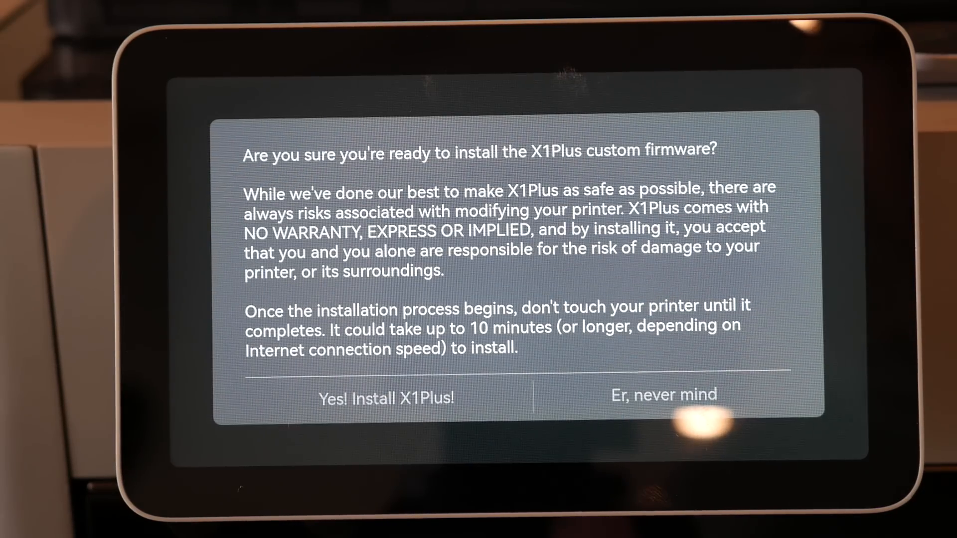
left_click(385, 396)
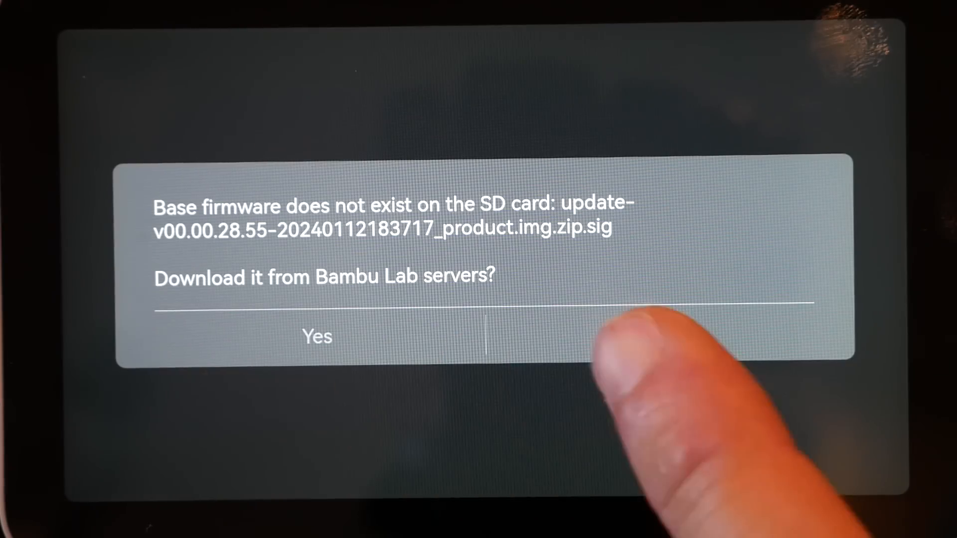
left_click(315, 336)
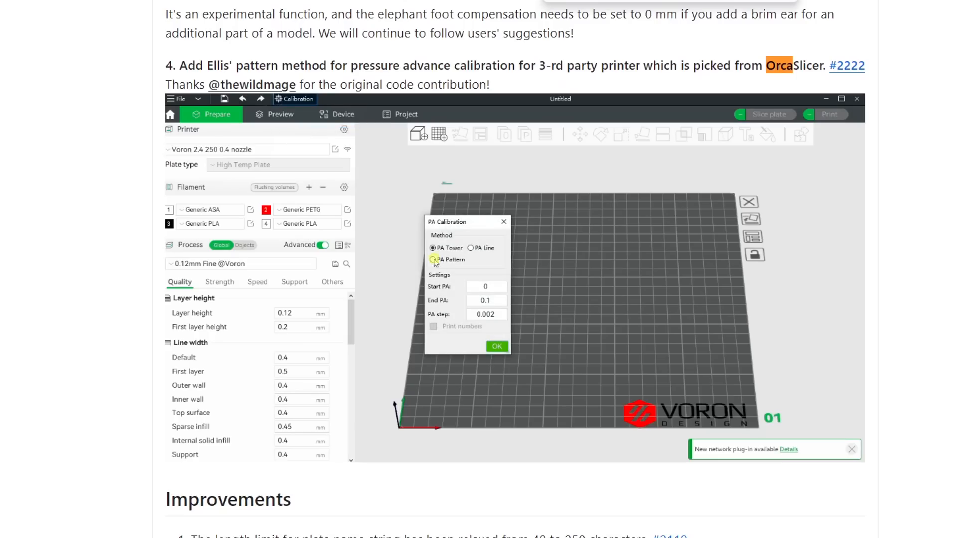
Bring up the pressure-advance pattern calibration demo in the OrcaSlicer release notes.
left_click(496, 346)
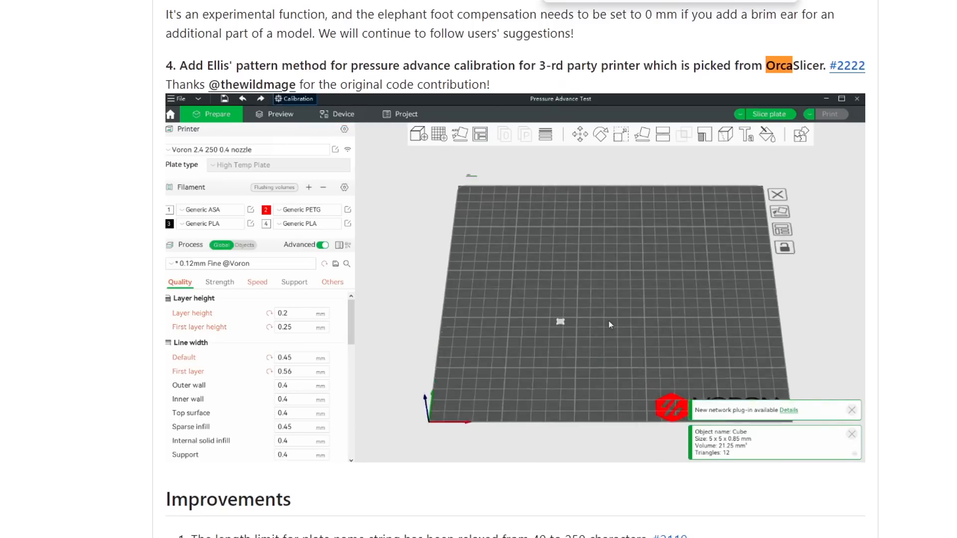